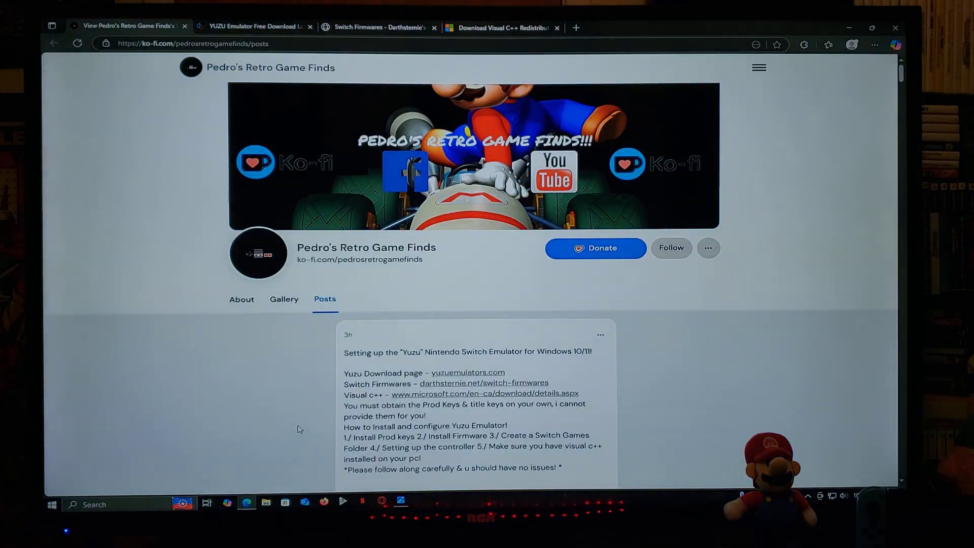
# - Show the yuzuemulators.com download page with Windows, Linux and Android builds in Edge
pyautogui.scroll(-3)
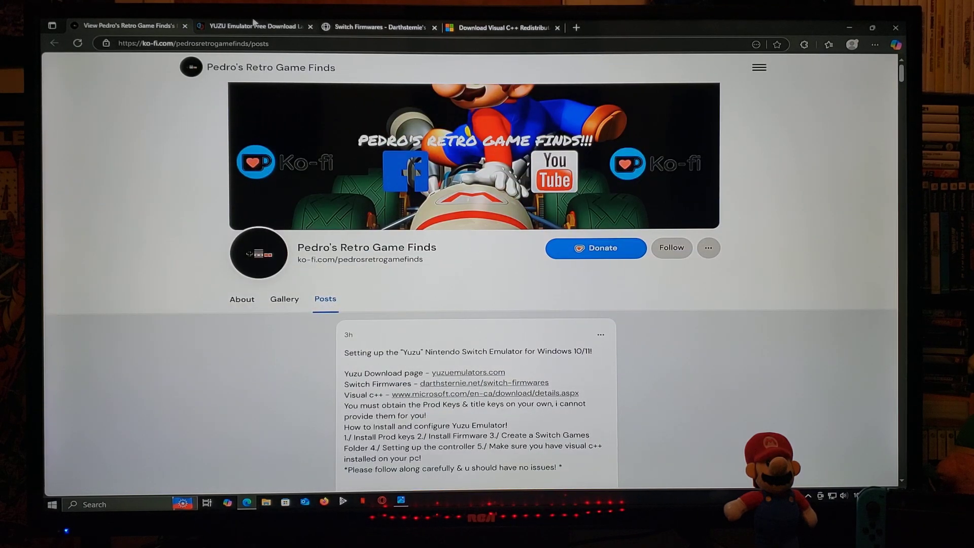
pyautogui.click(254, 27)
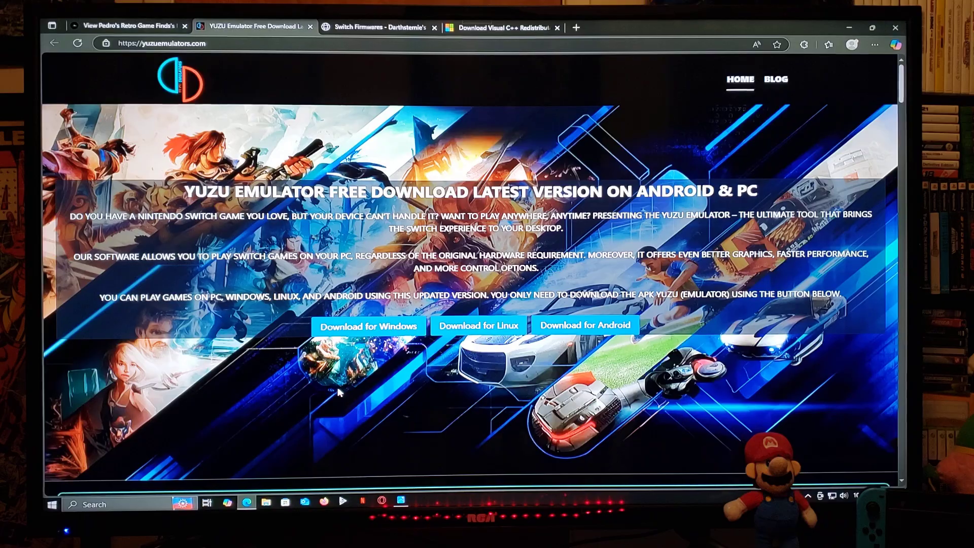
pyautogui.scroll(-3)
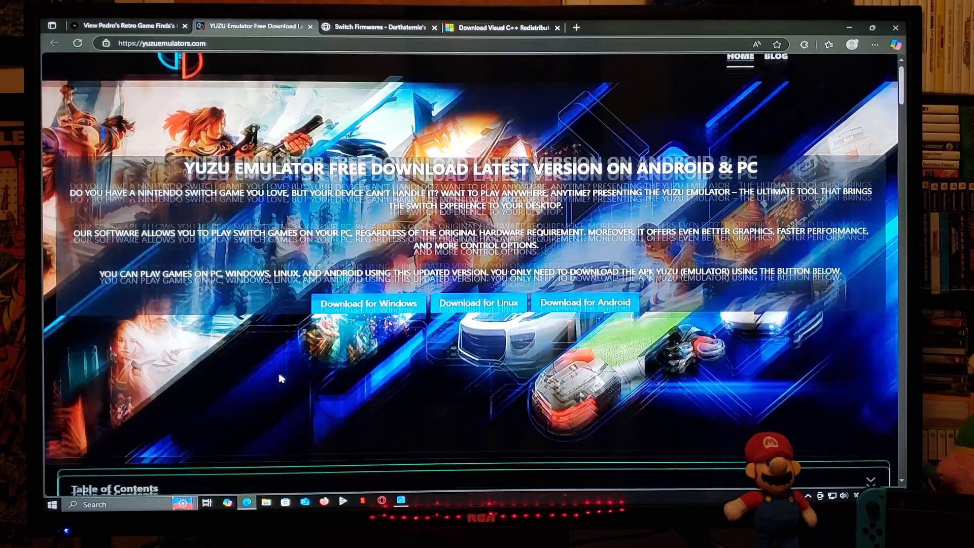
pyautogui.scroll(-3)
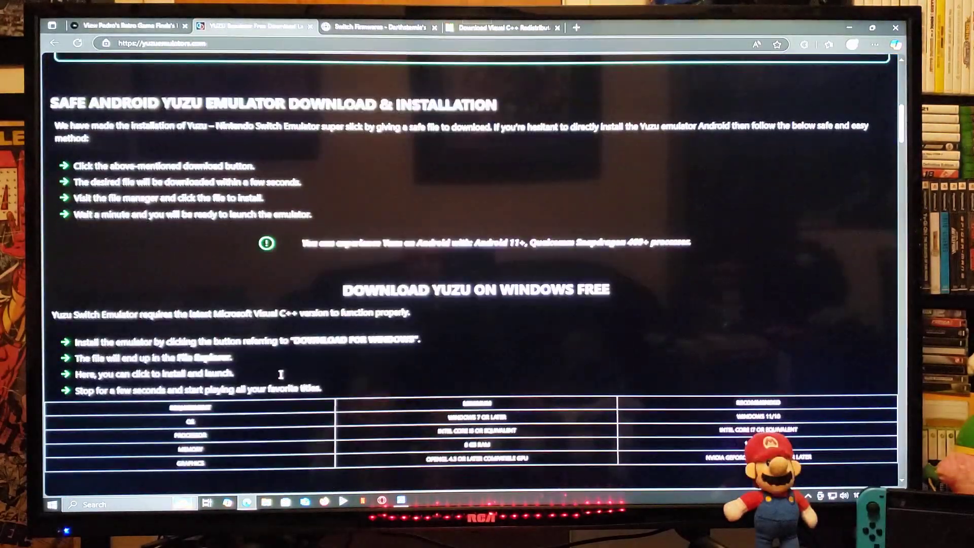
pyautogui.scroll(-3)
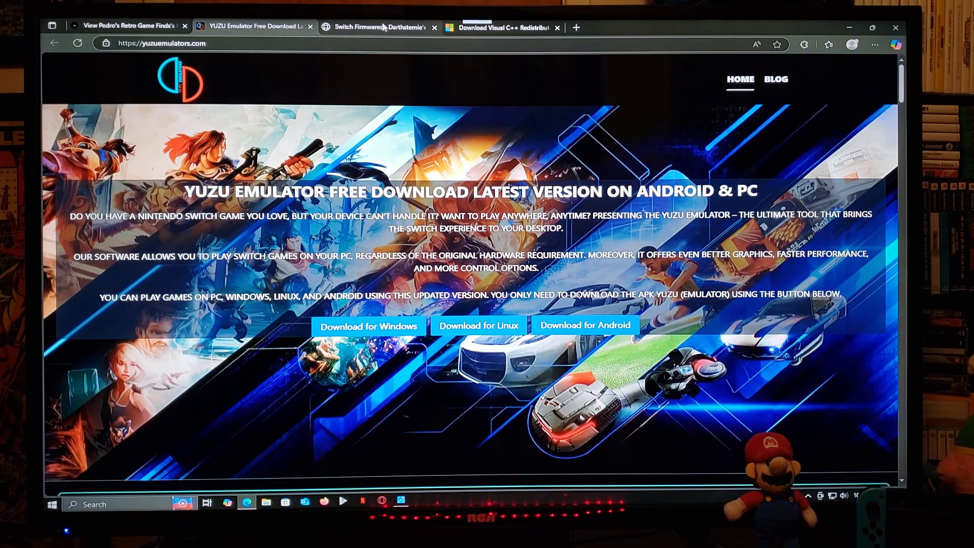
# - Show Darthsternie's Switch Firmwares page listing global firmware versions with download links
pyautogui.click(378, 26)
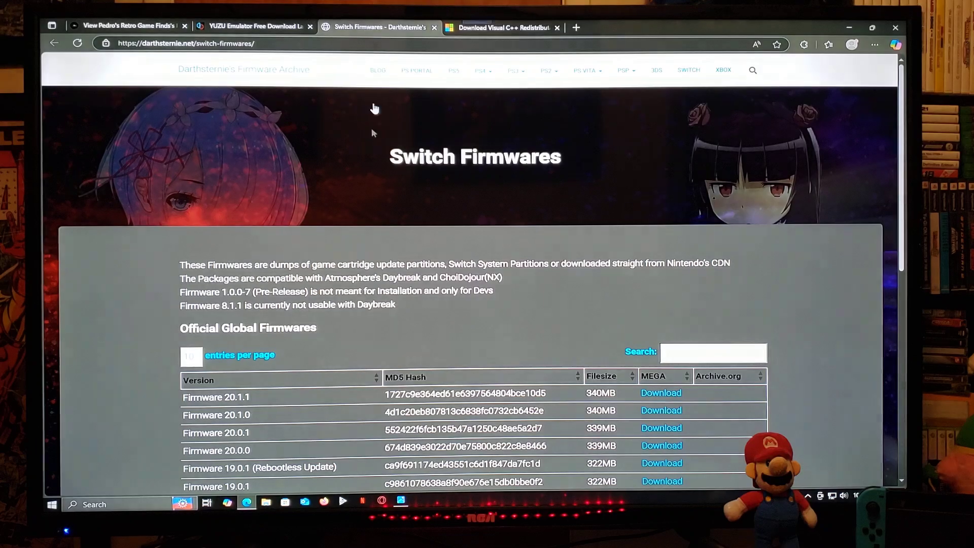
pyautogui.scroll(-3)
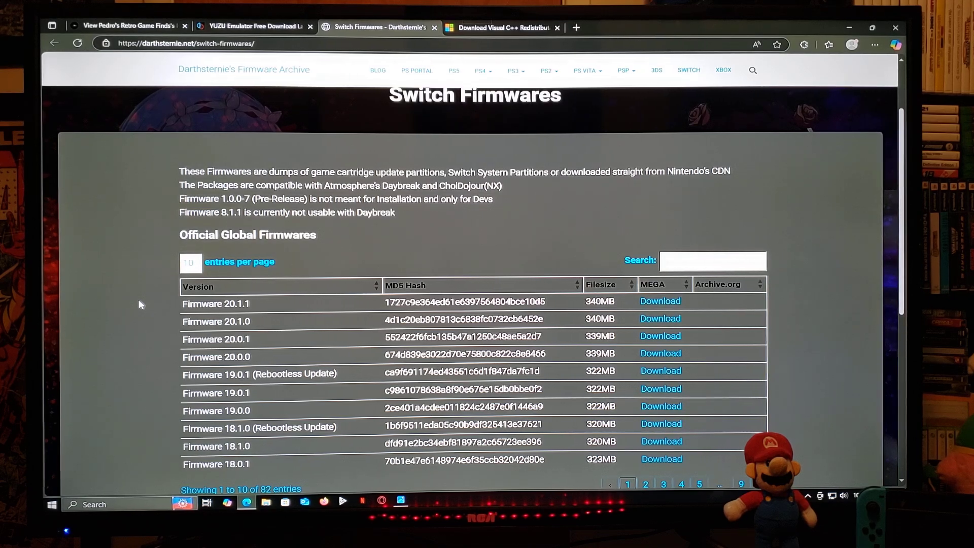
pyautogui.moveTo(660, 302)
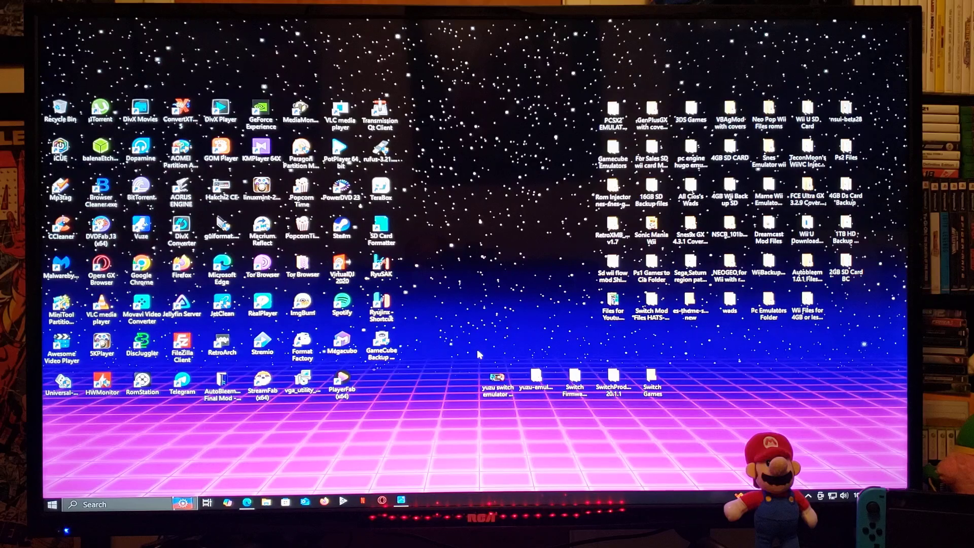
pyautogui.moveTo(587, 413)
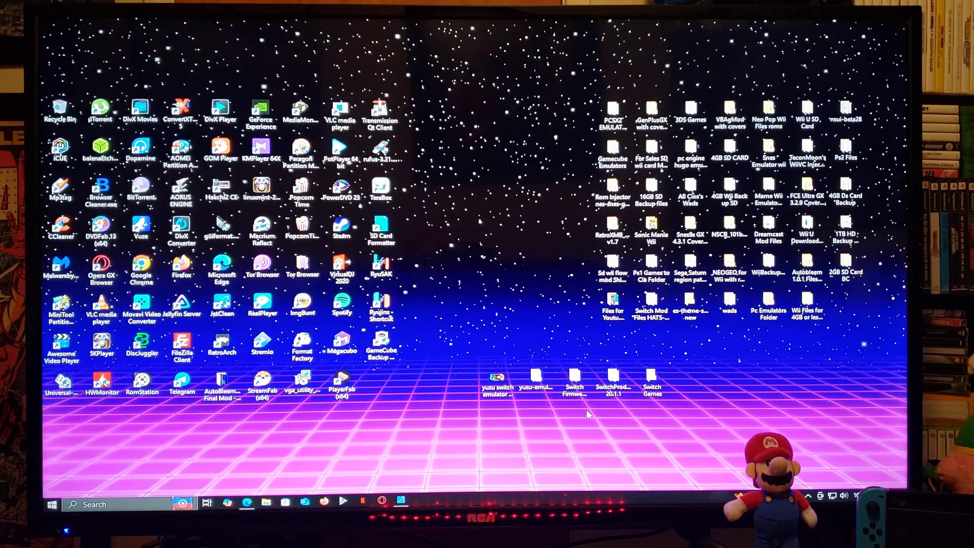
pyautogui.moveTo(552, 437)
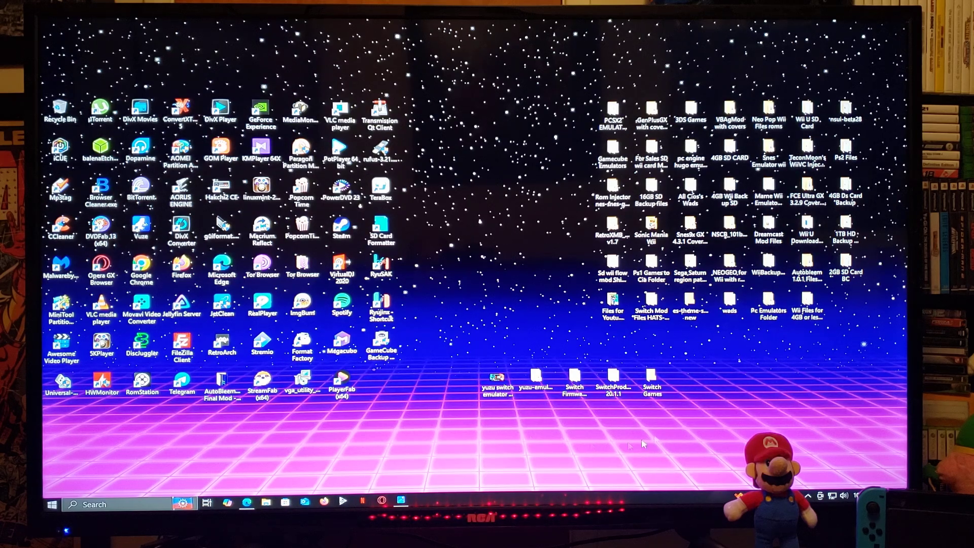
pyautogui.moveTo(547, 437)
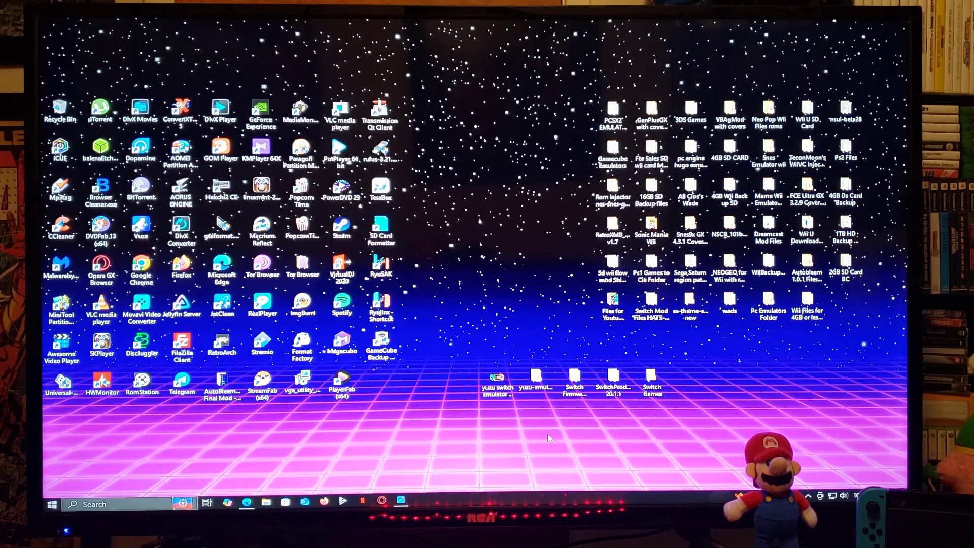
pyautogui.click(535, 377)
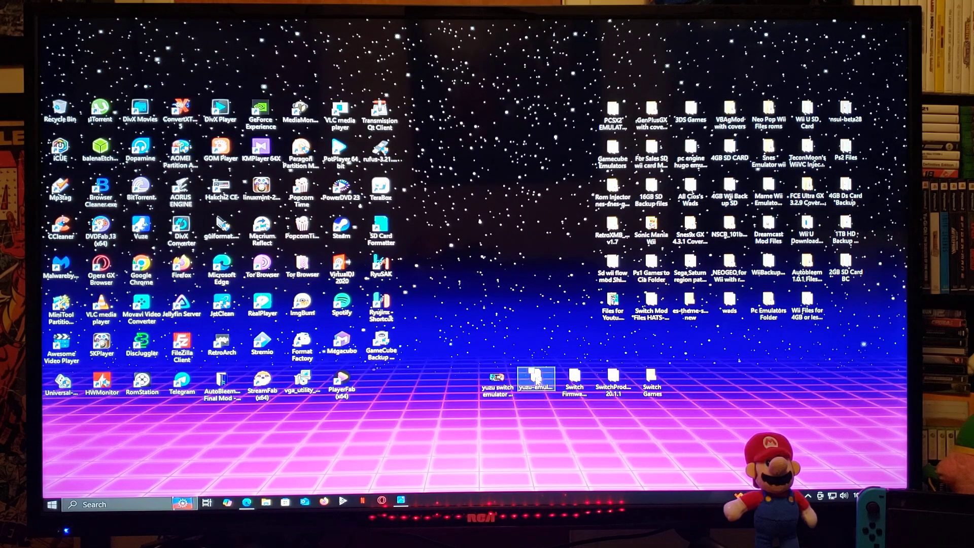
pyautogui.click(573, 380)
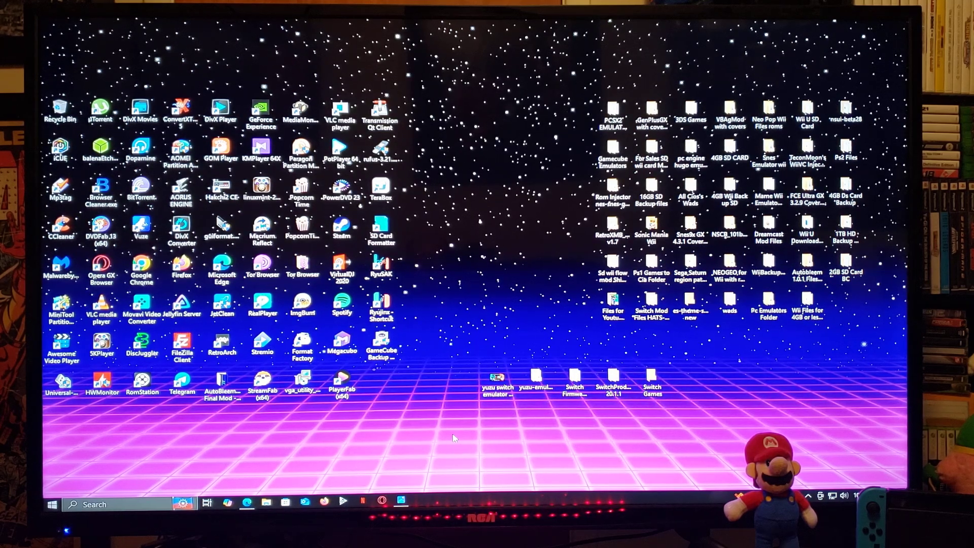
# - Launch yuzu.exe from the yuzu-windows-msvc folder so the game list shows Super Mario Bros. Wonder
pyautogui.click(536, 378)
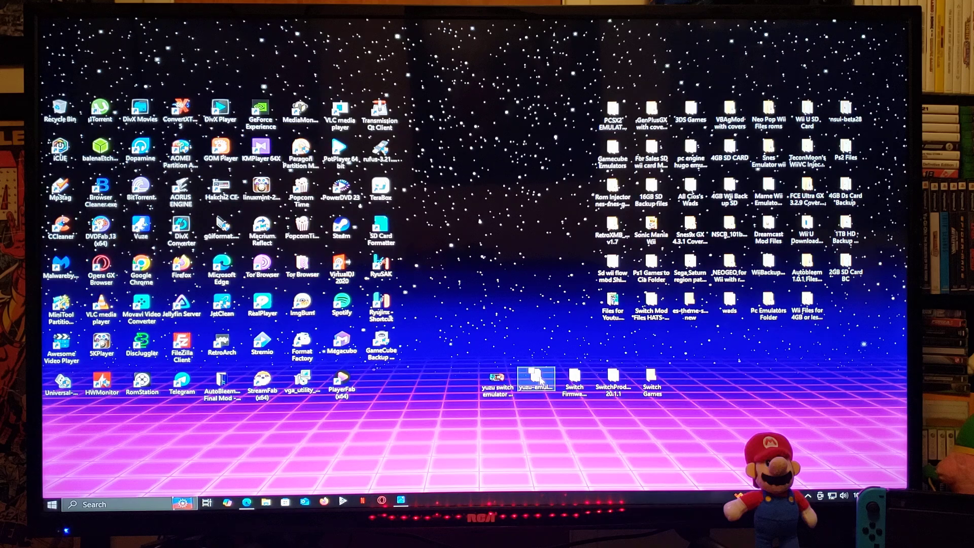
pyautogui.doubleClick(536, 379)
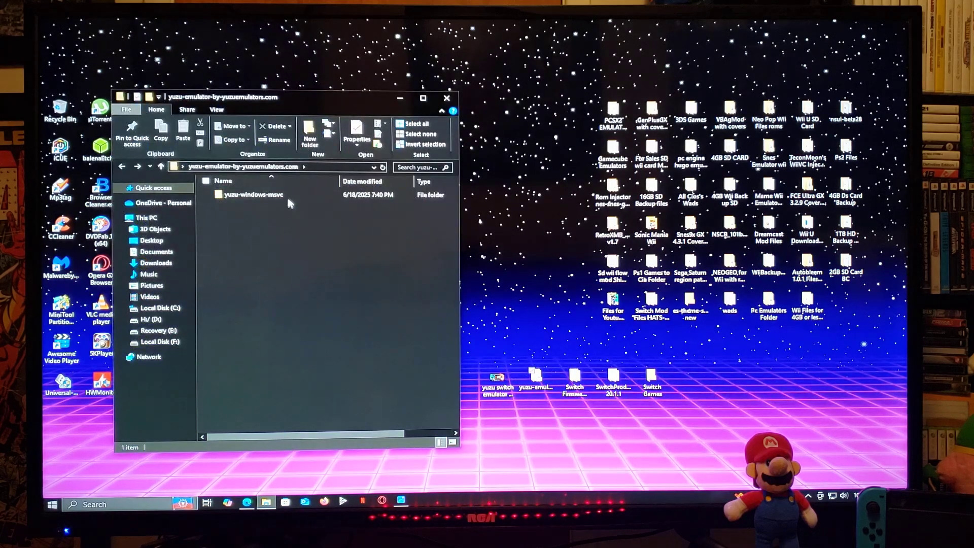
pyautogui.doubleClick(253, 195)
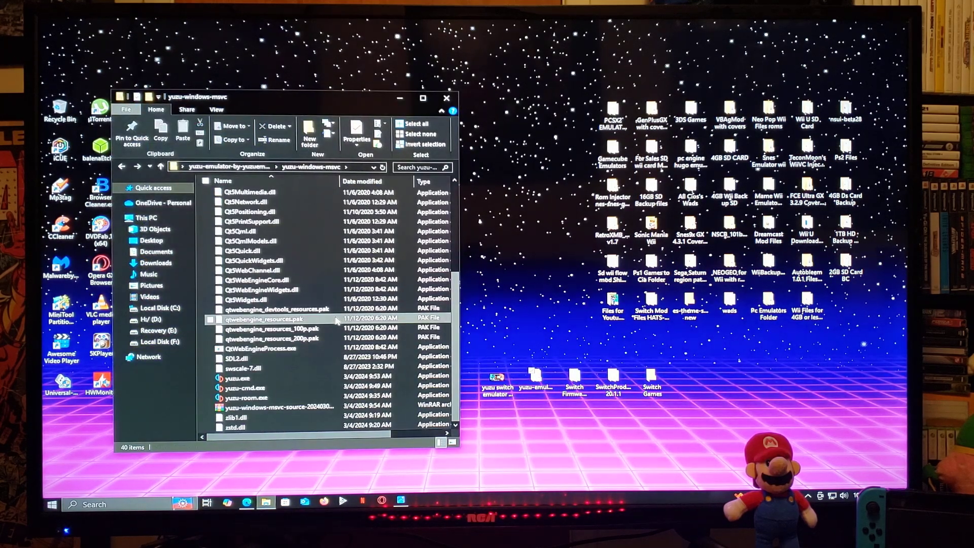
pyautogui.click(239, 379)
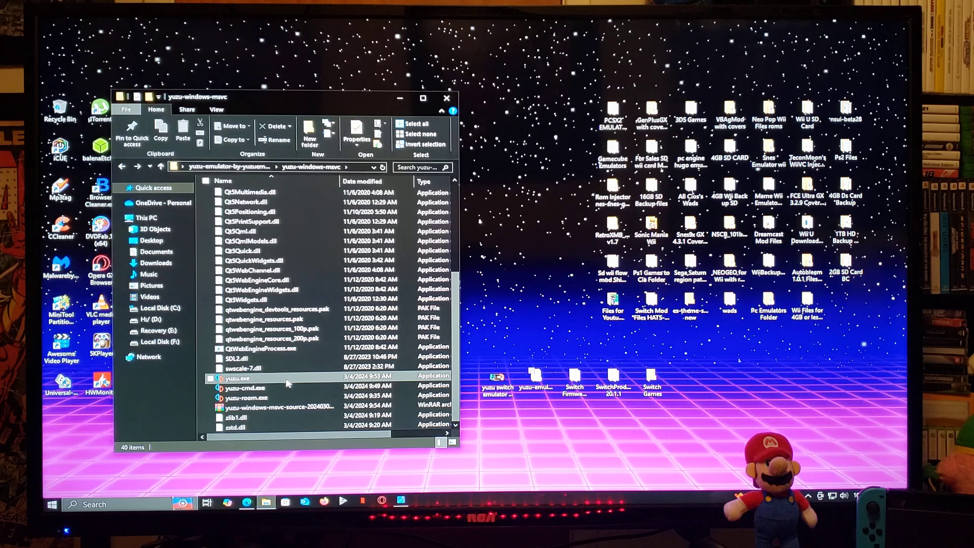
pyautogui.moveTo(286, 383)
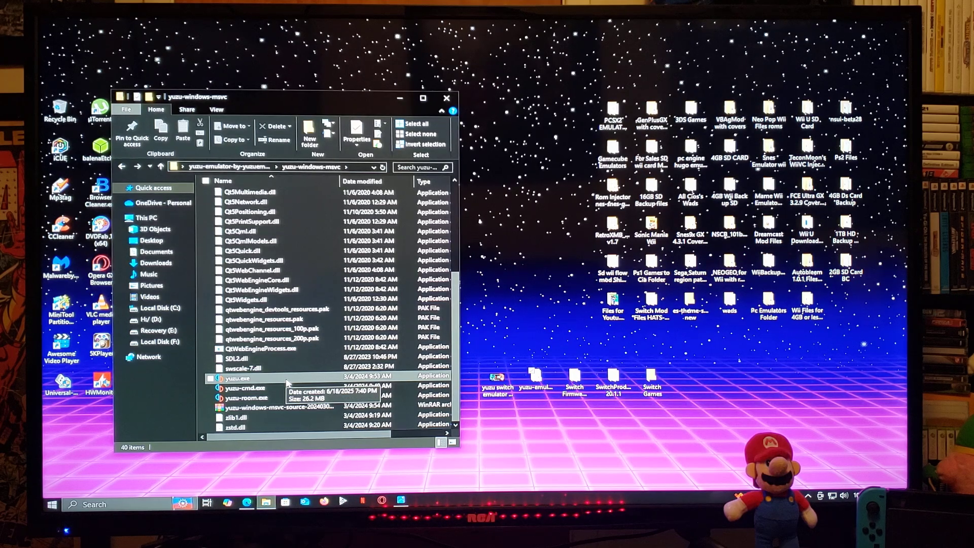
pyautogui.moveTo(296, 378)
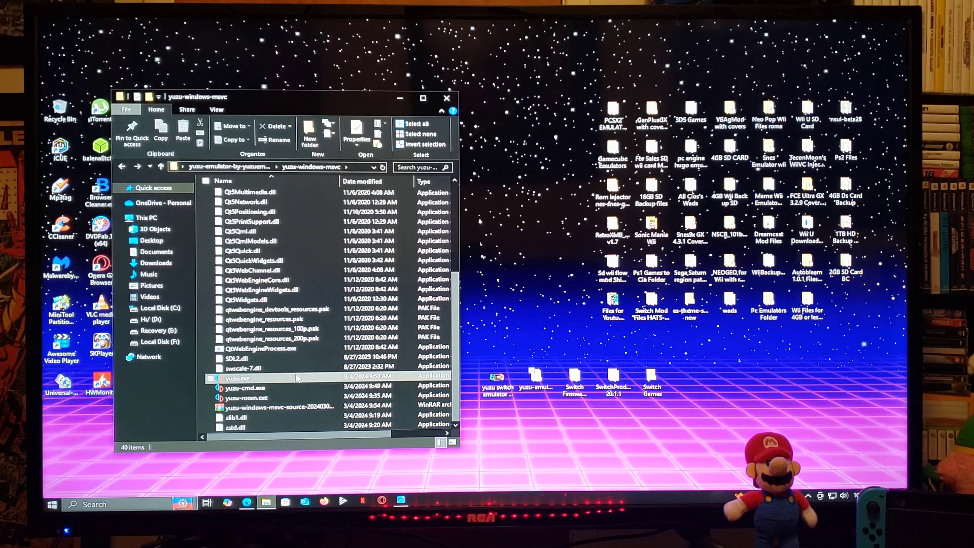
pyautogui.doubleClick(238, 378)
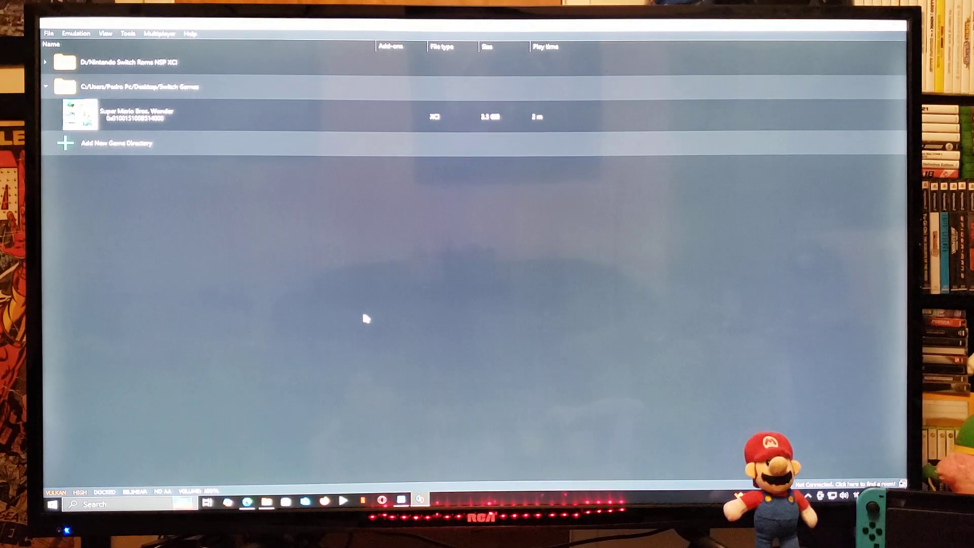
# - Start Install Decryption Keys from the Tools menu
pyautogui.click(149, 116)
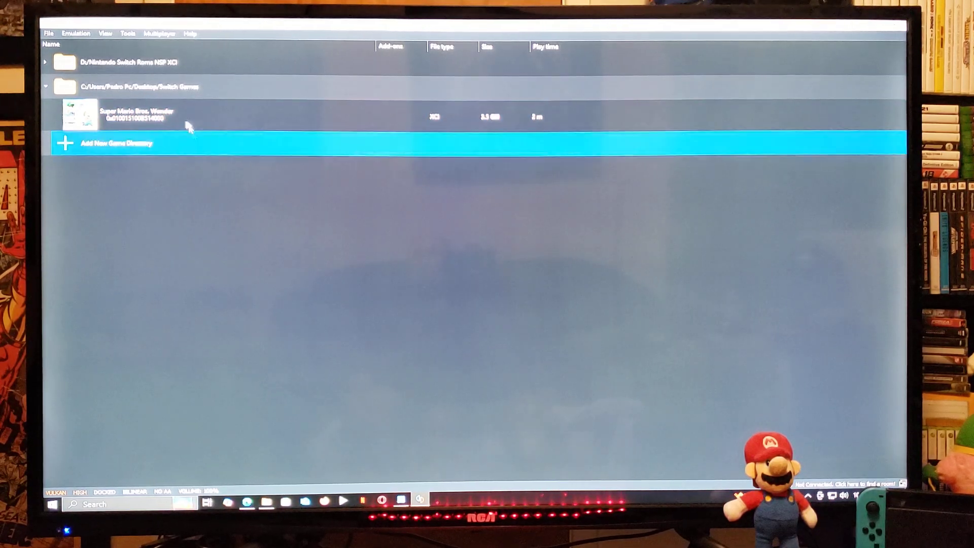
pyautogui.click(128, 33)
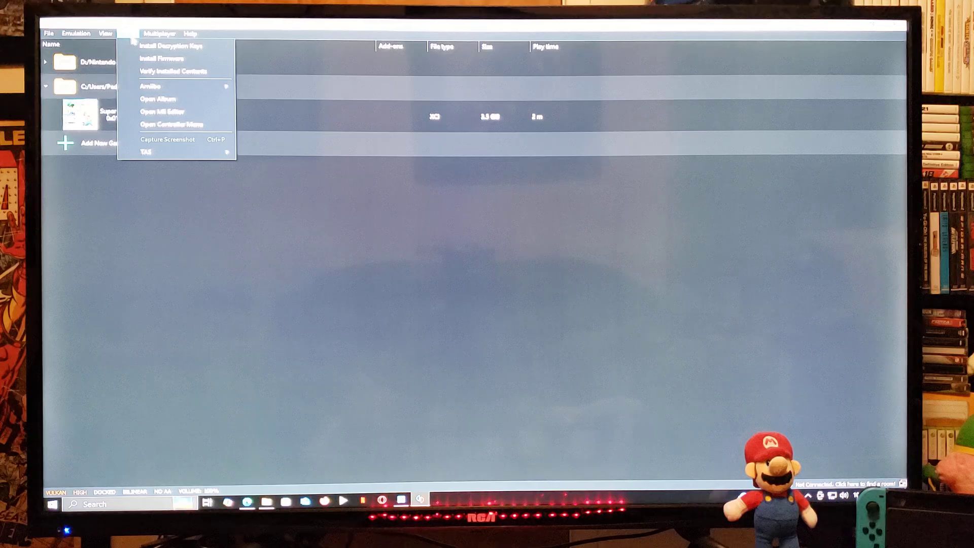
pyautogui.click(159, 34)
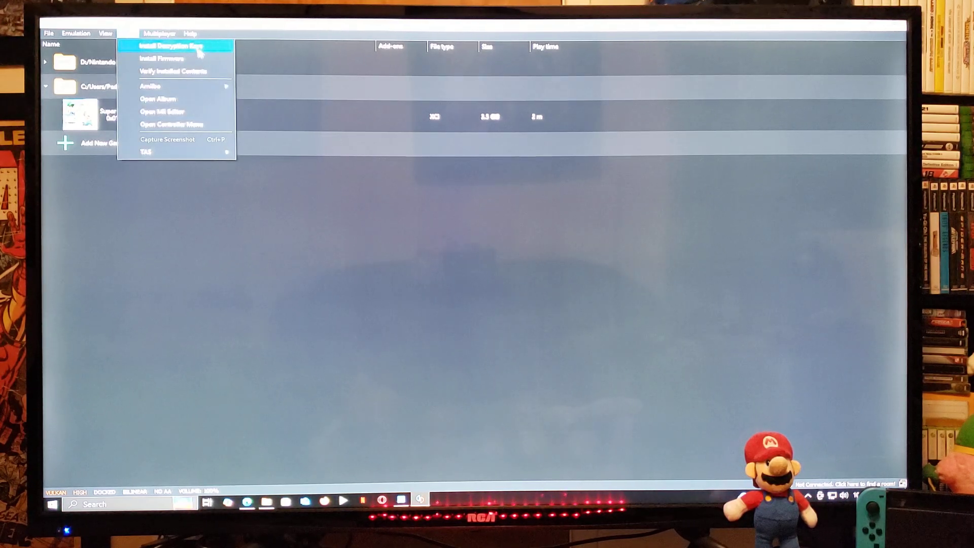
pyautogui.click(172, 46)
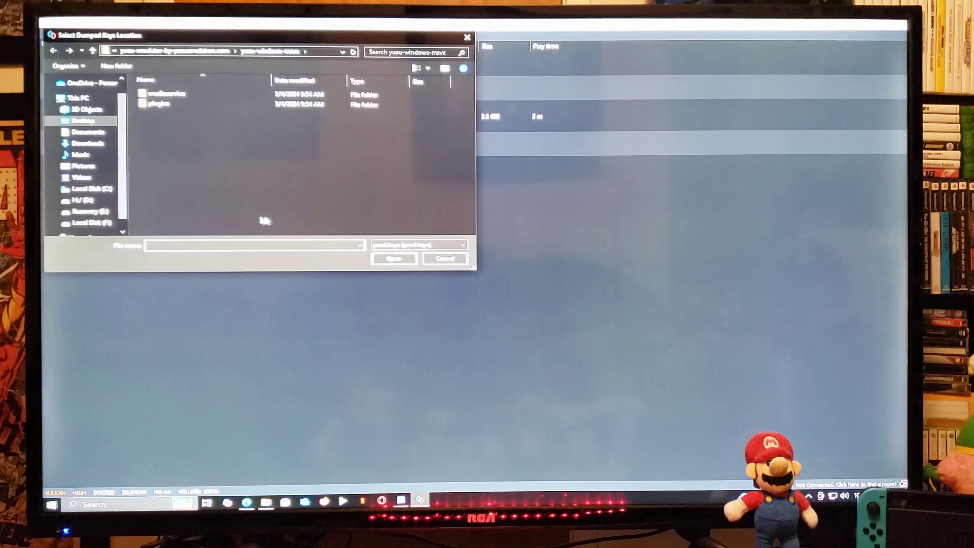
# - Load prod.keys from the SwitchProdkeys folder on the desktop
pyautogui.click(81, 120)
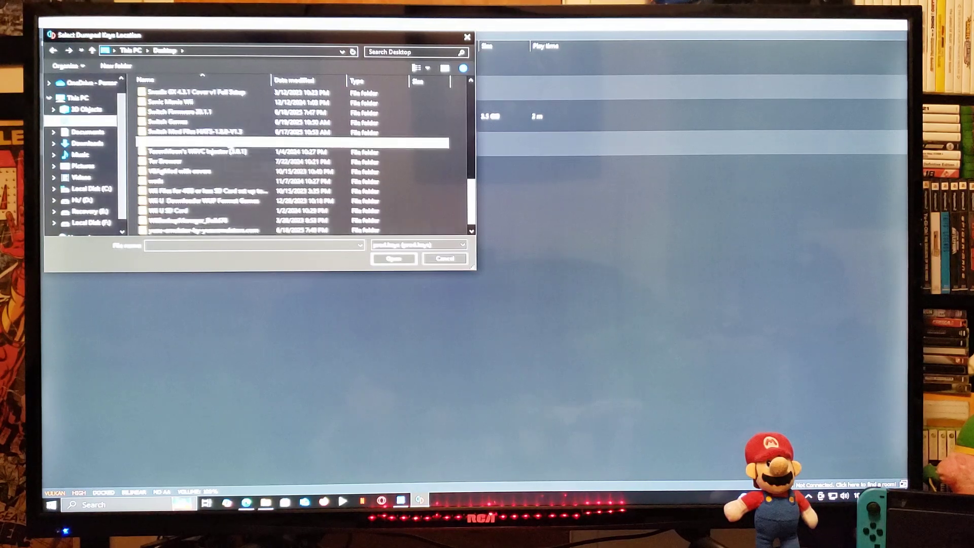
pyautogui.click(81, 121)
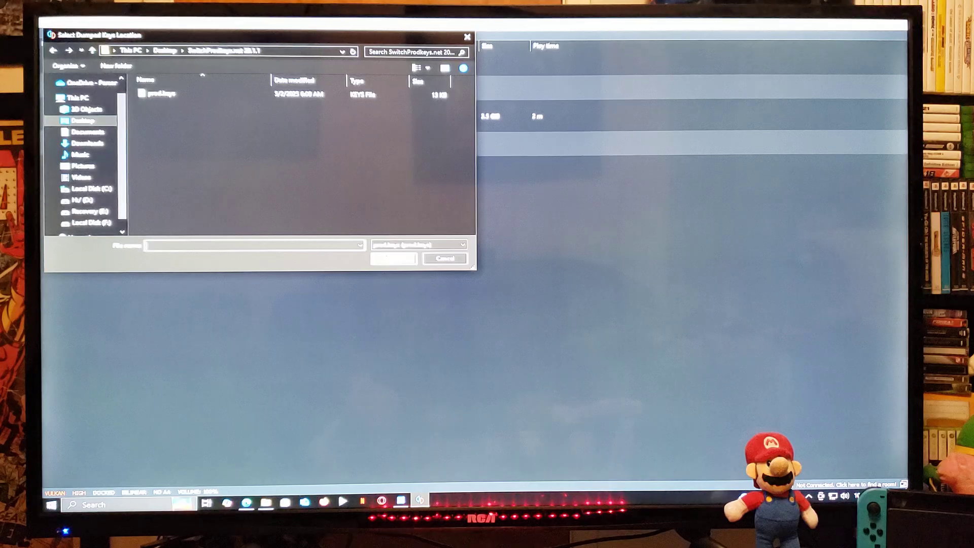
pyautogui.click(159, 93)
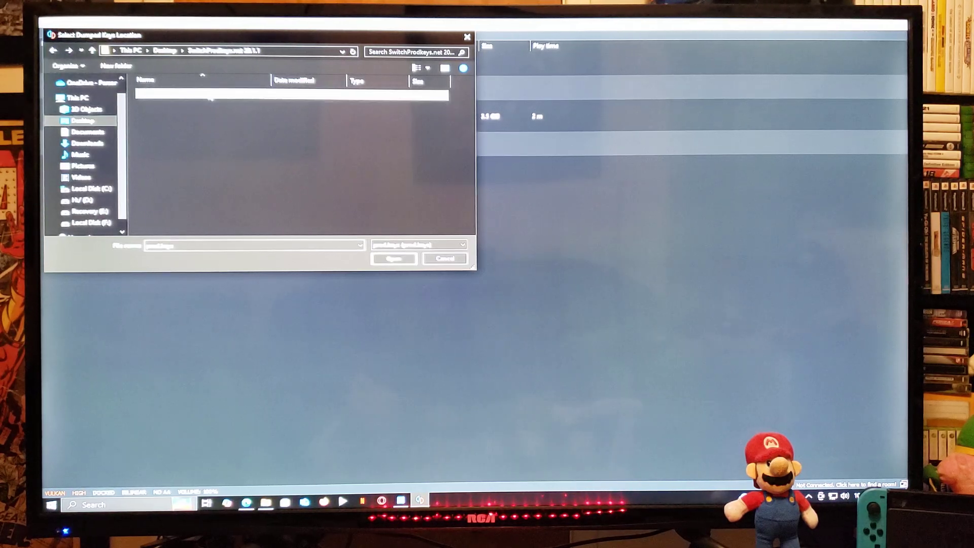
pyautogui.click(394, 259)
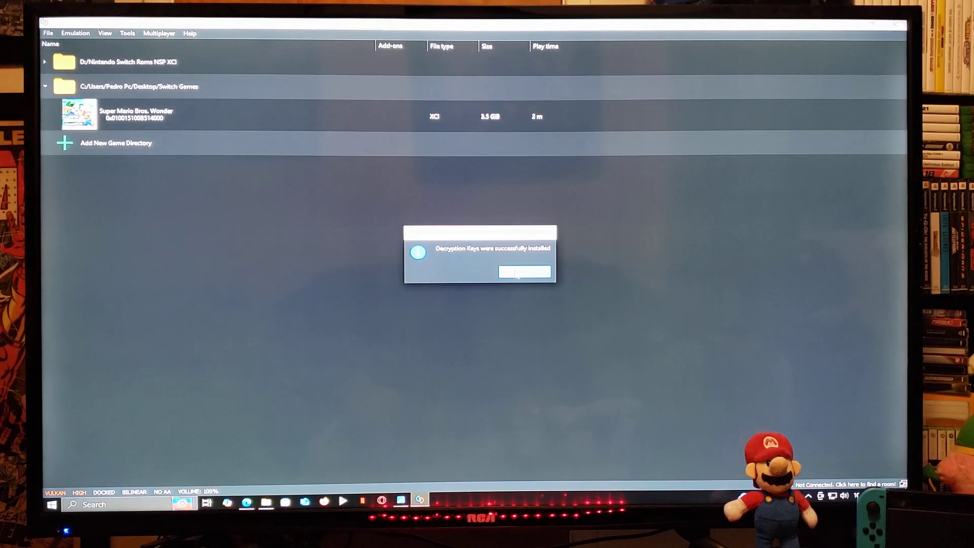
# - Dismiss the keys confirmation and start Install Firmware from the Tools menu
pyautogui.click(524, 273)
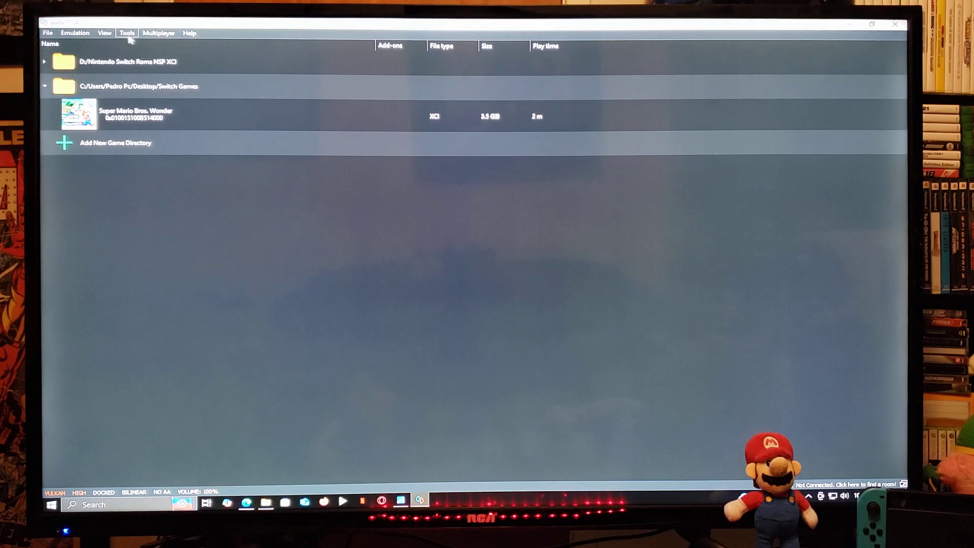
pyautogui.click(127, 32)
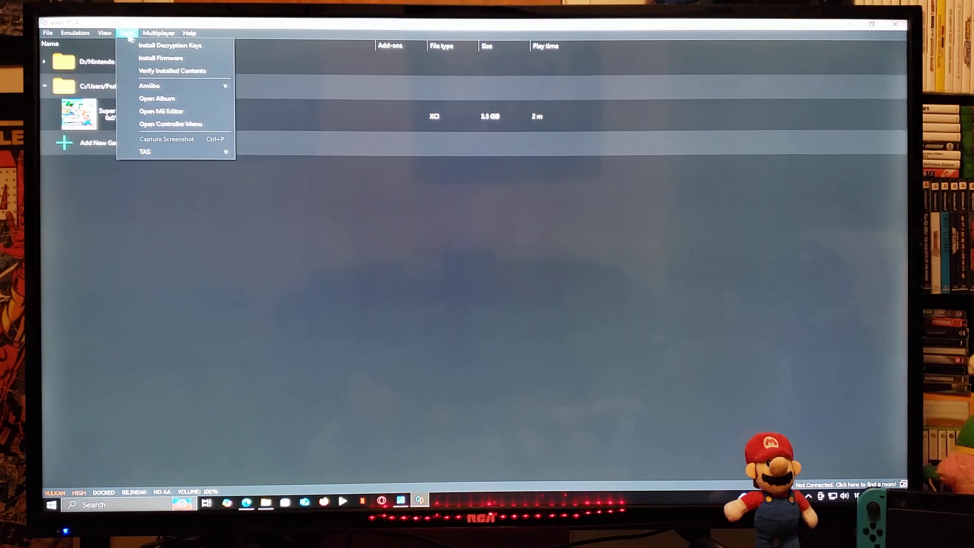
pyautogui.moveTo(160, 58)
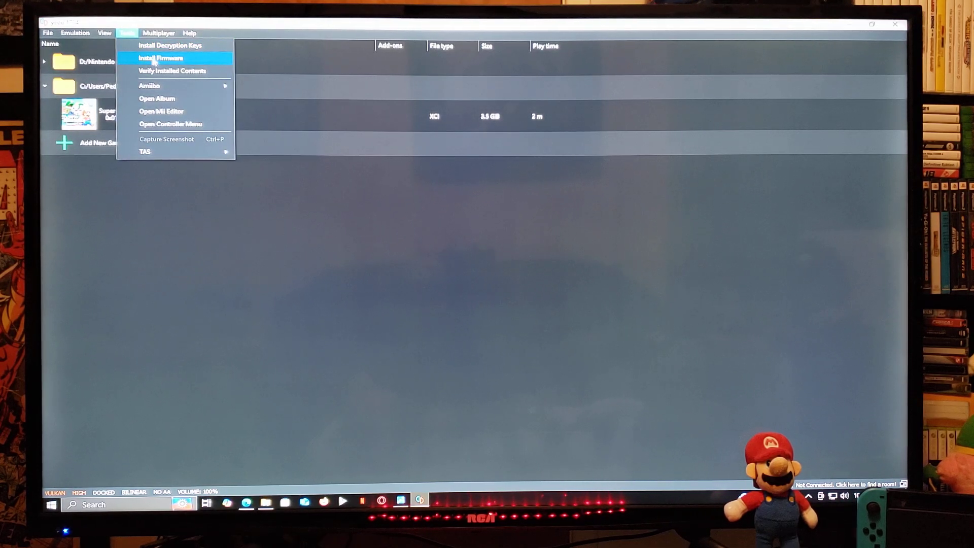
pyautogui.click(161, 58)
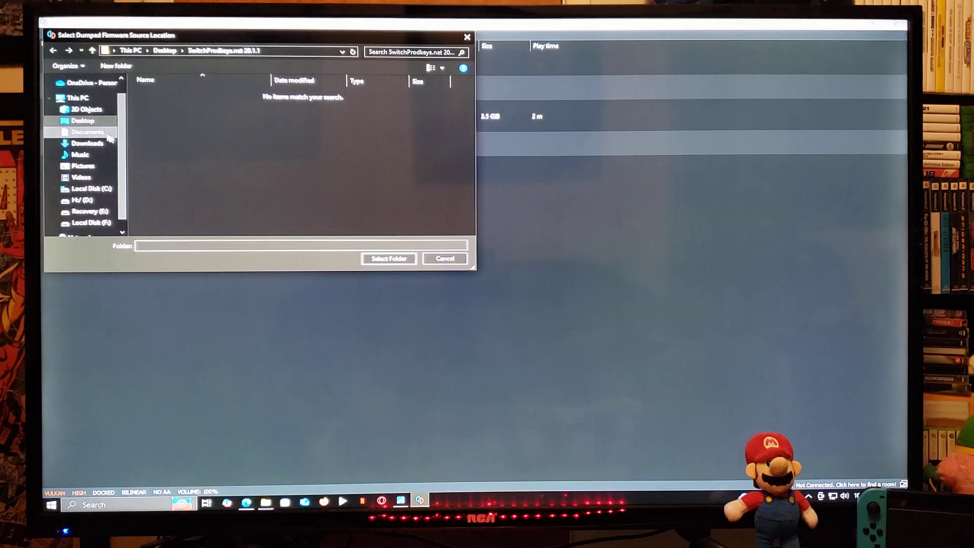
# - Select the Switch Firmware 20.1.1 folder on the desktop as the firmware source
pyautogui.click(82, 121)
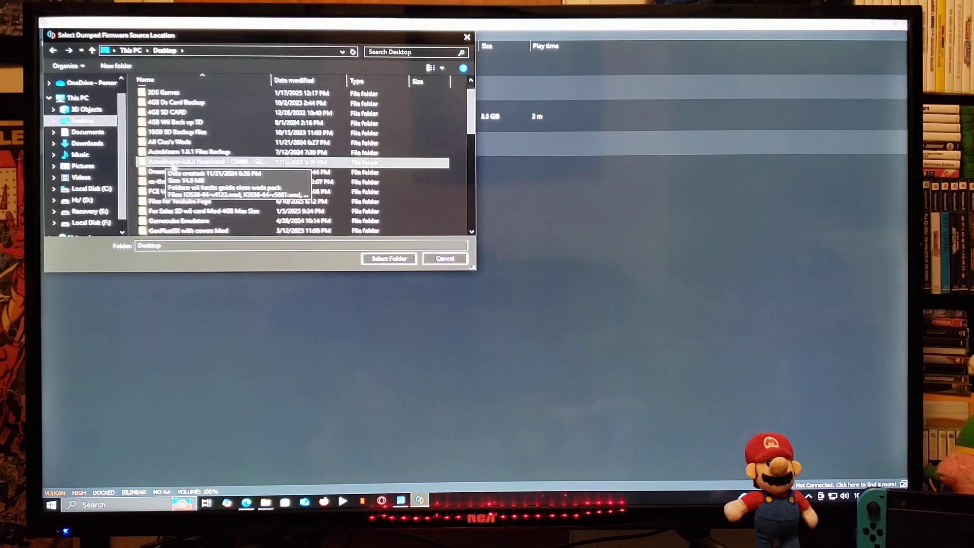
pyautogui.scroll(-3)
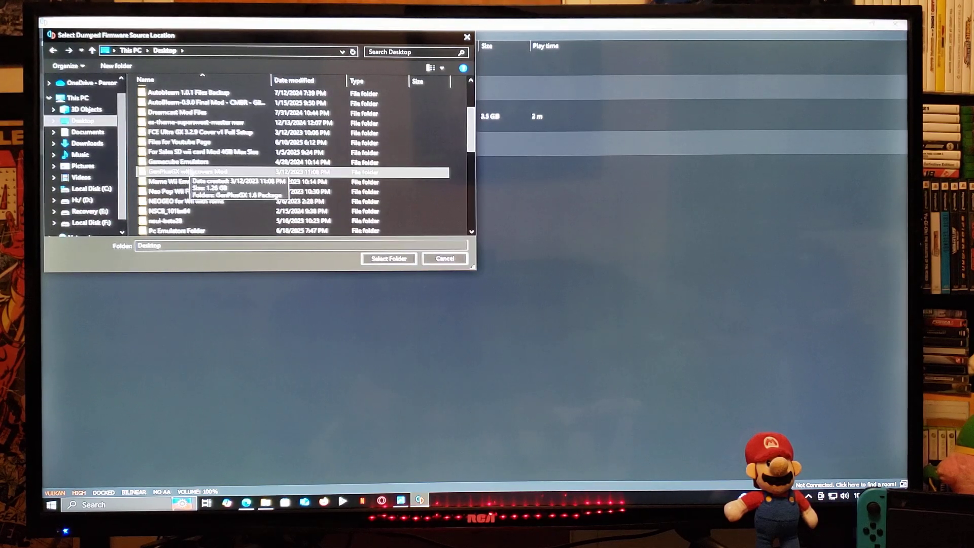
pyautogui.scroll(-3)
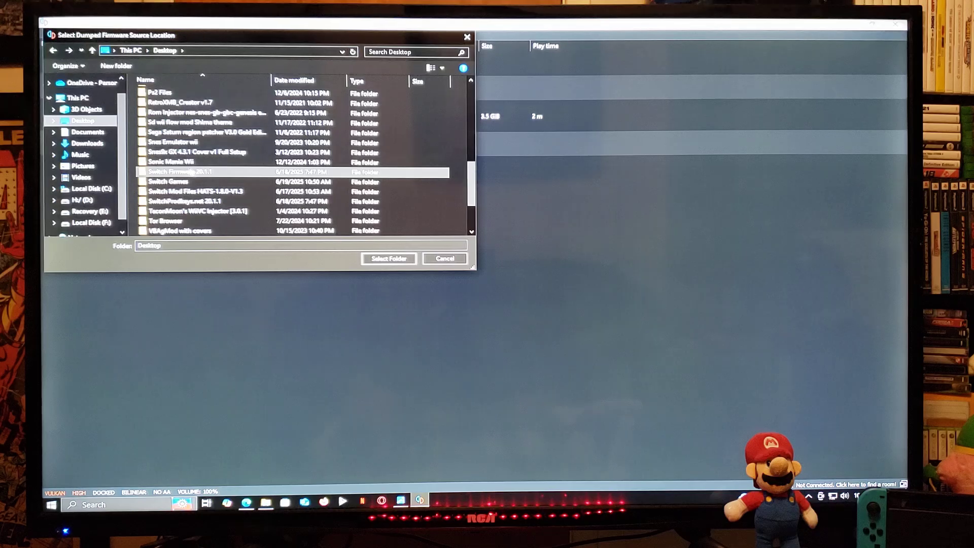
pyautogui.moveTo(181, 172)
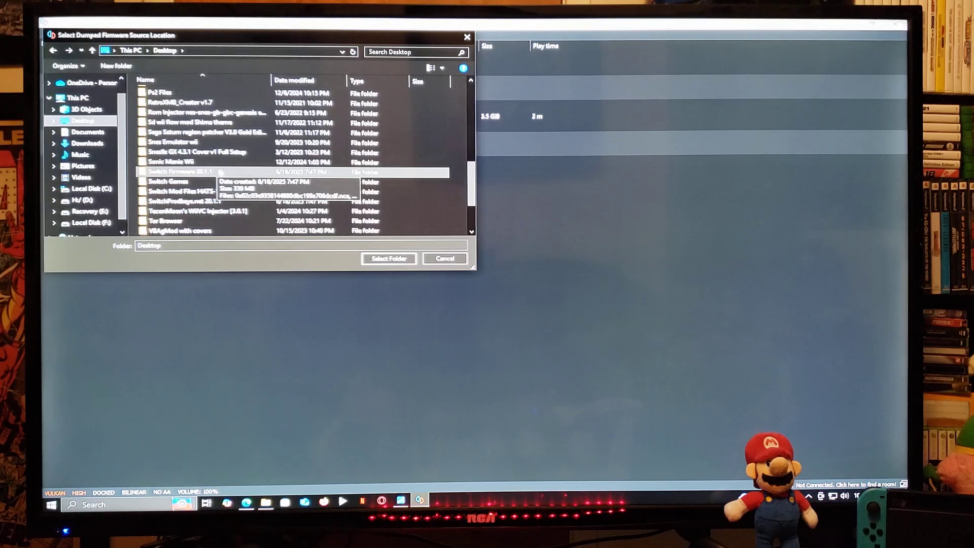
pyautogui.click(180, 173)
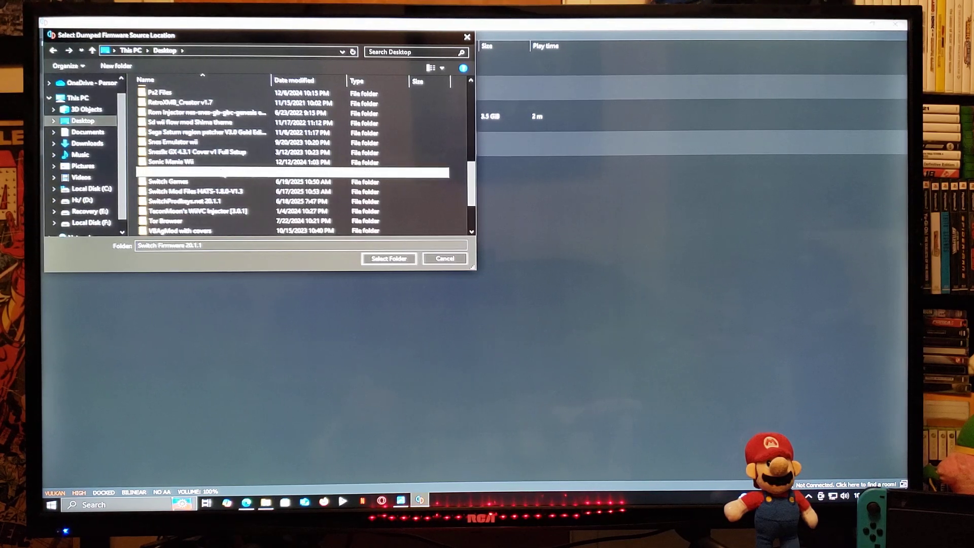
pyautogui.click(388, 259)
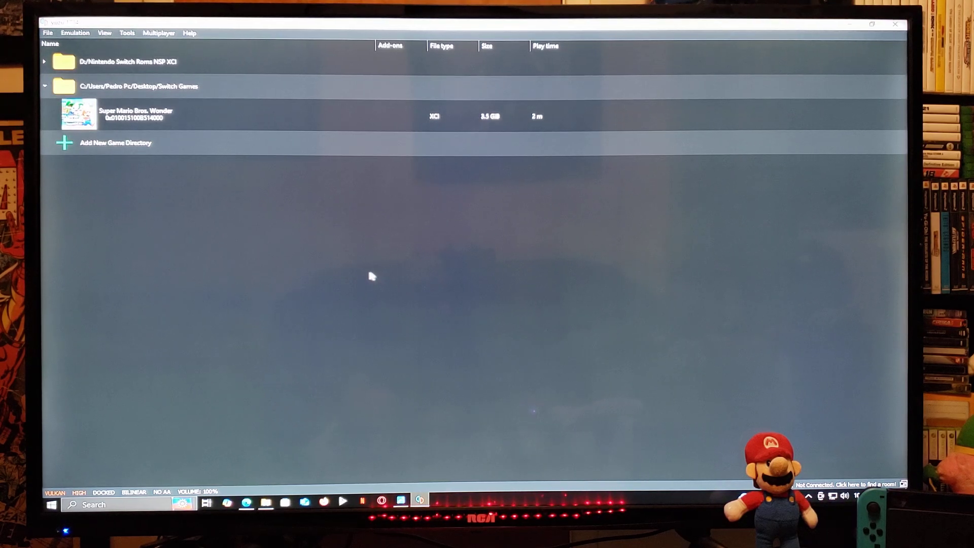
pyautogui.moveTo(348, 244)
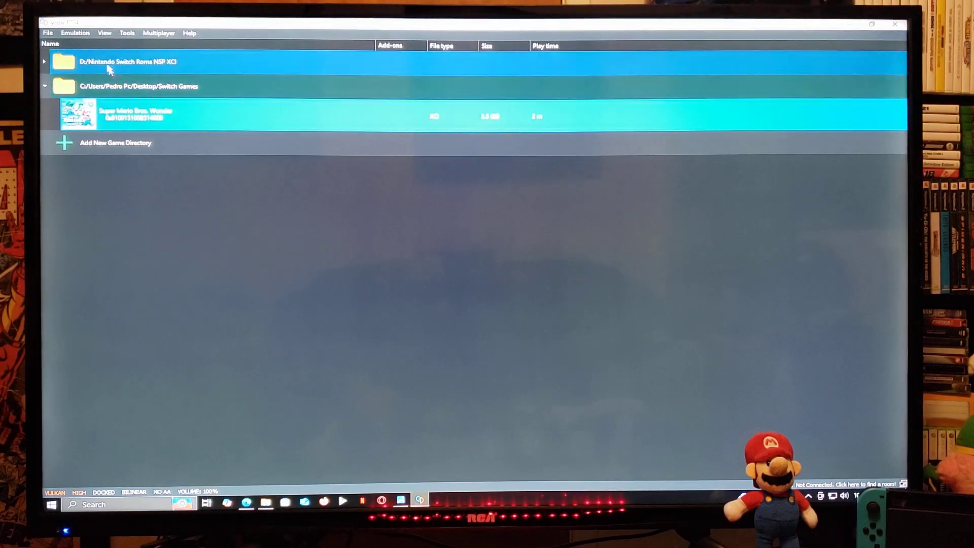
# - Open Emulation > Configure to show yuzu's general settings
pyautogui.click(74, 32)
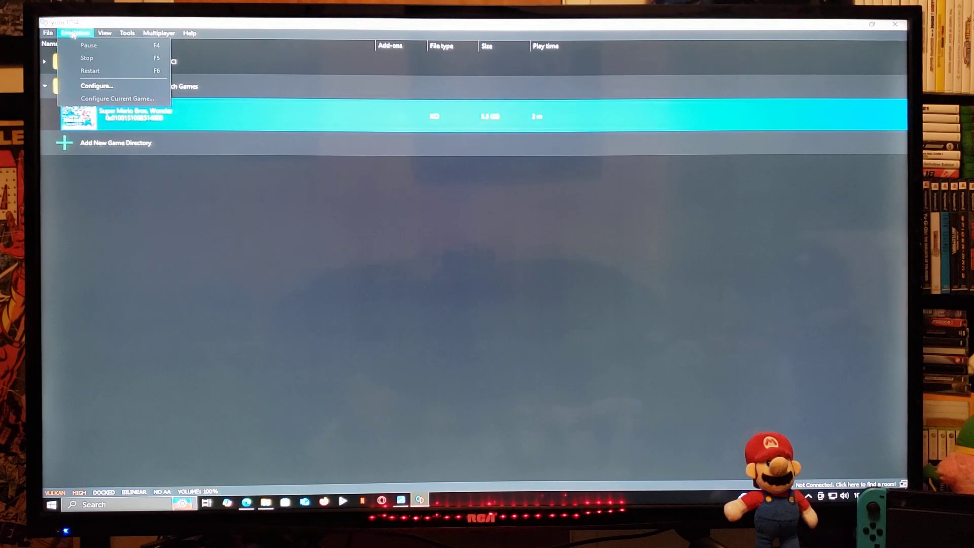
pyautogui.moveTo(97, 86)
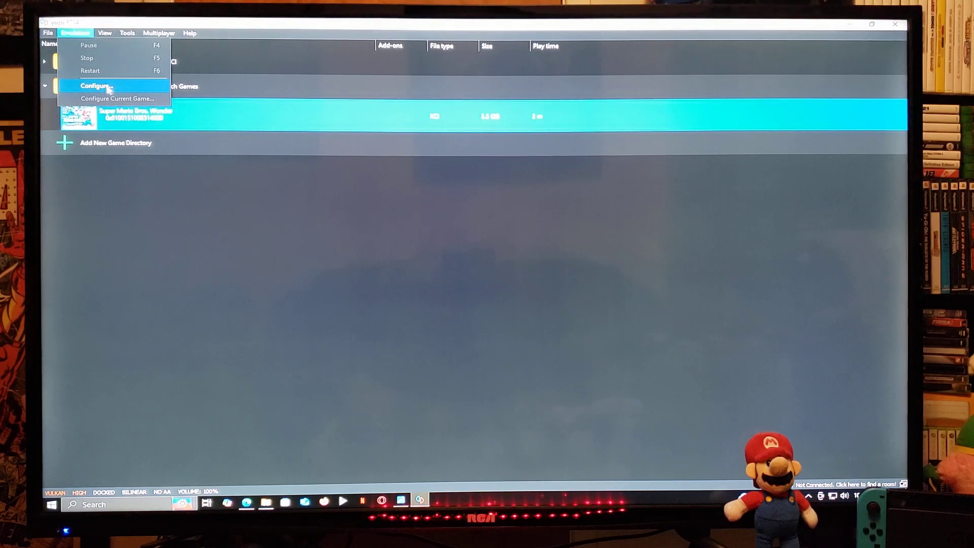
pyautogui.click(94, 85)
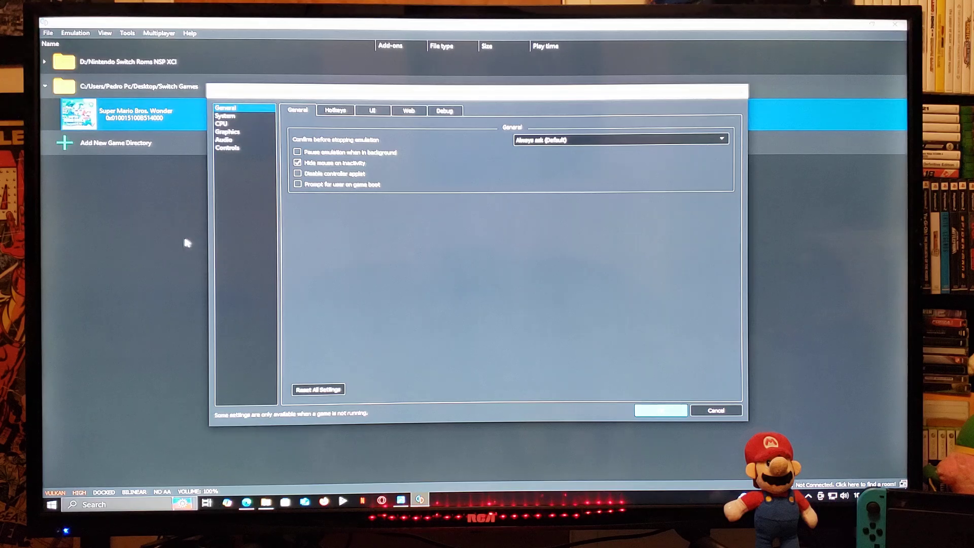
pyautogui.moveTo(354, 233)
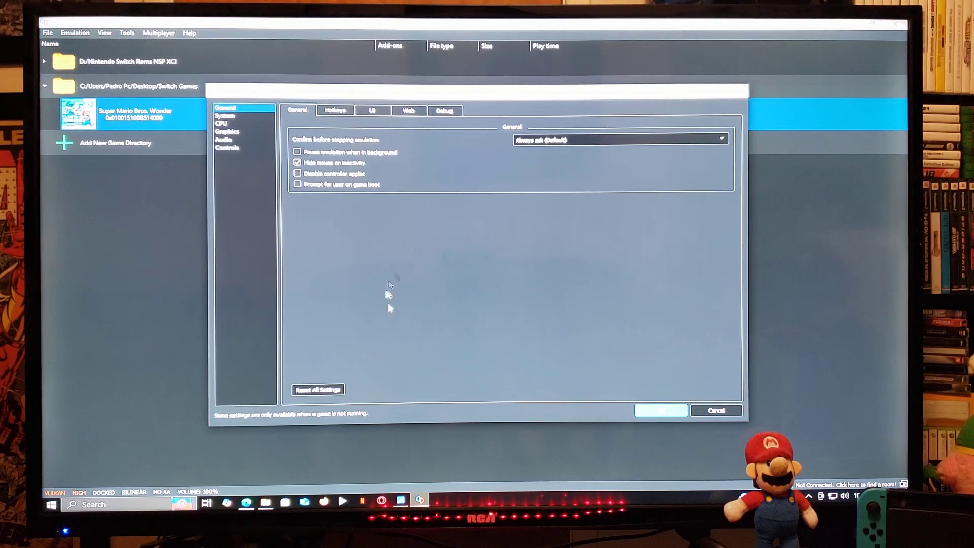
# - Review the Hotkeys (Capture Screenshot binding), Debug, System and CPU settings pages
pyautogui.click(335, 109)
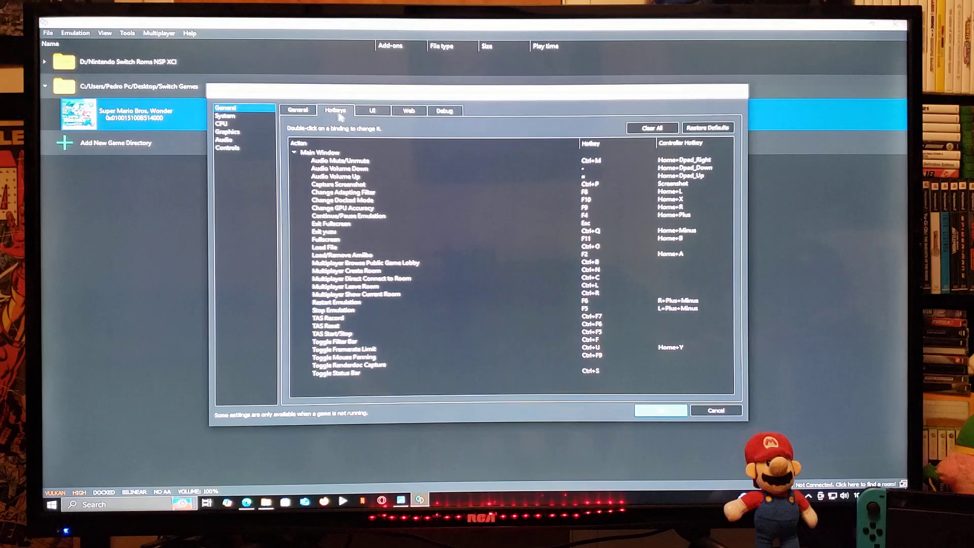
pyautogui.click(344, 348)
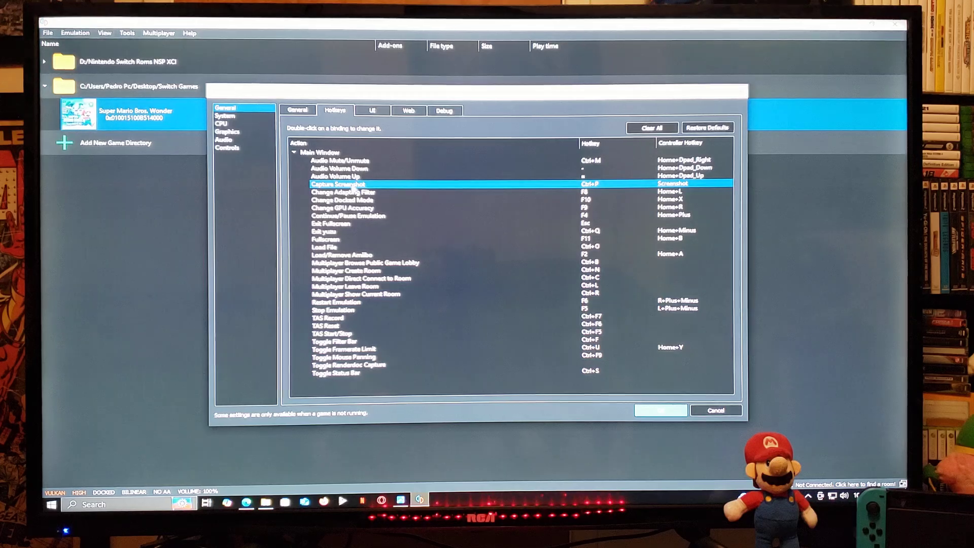
pyautogui.click(444, 110)
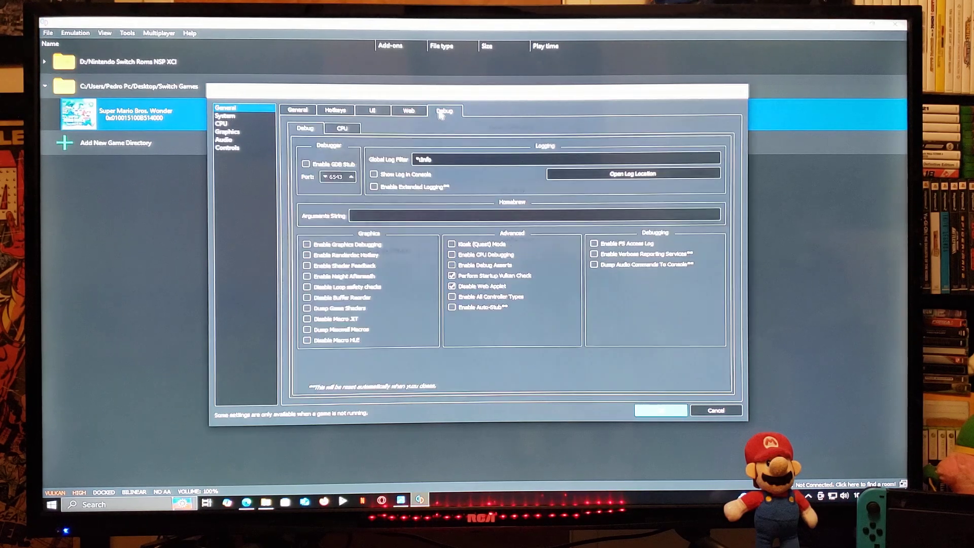
pyautogui.click(226, 116)
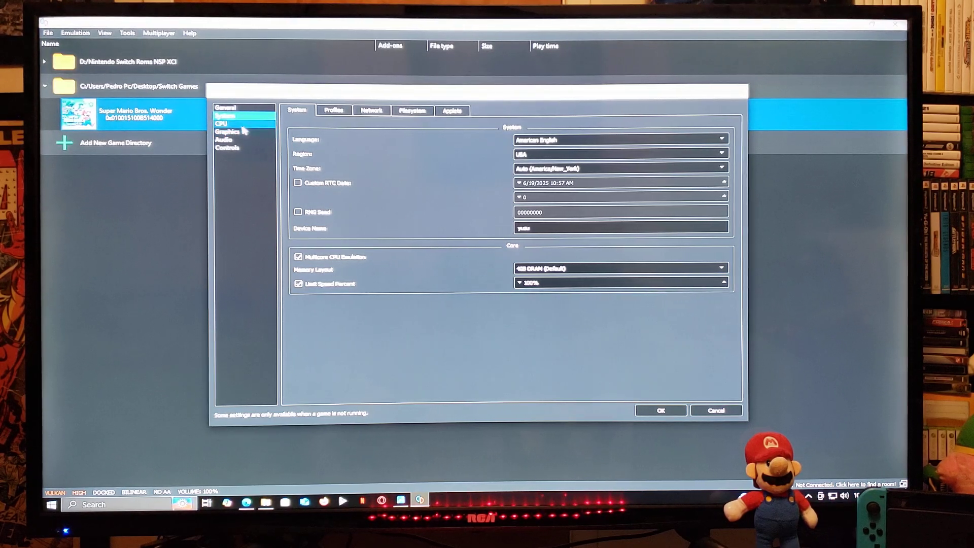
pyautogui.click(221, 124)
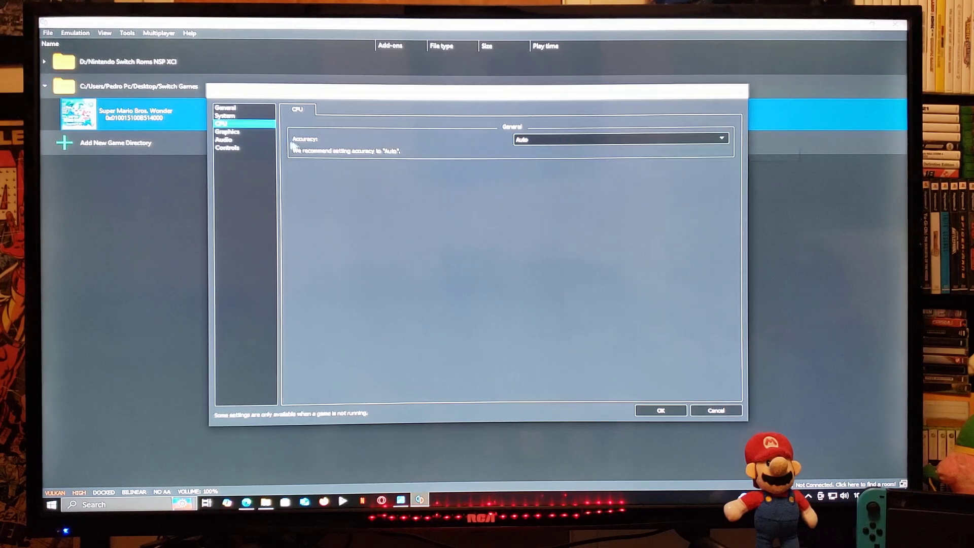
# - Review the Graphics settings with Vulkan on the GeForce card, then Audio and Controls
pyautogui.click(228, 131)
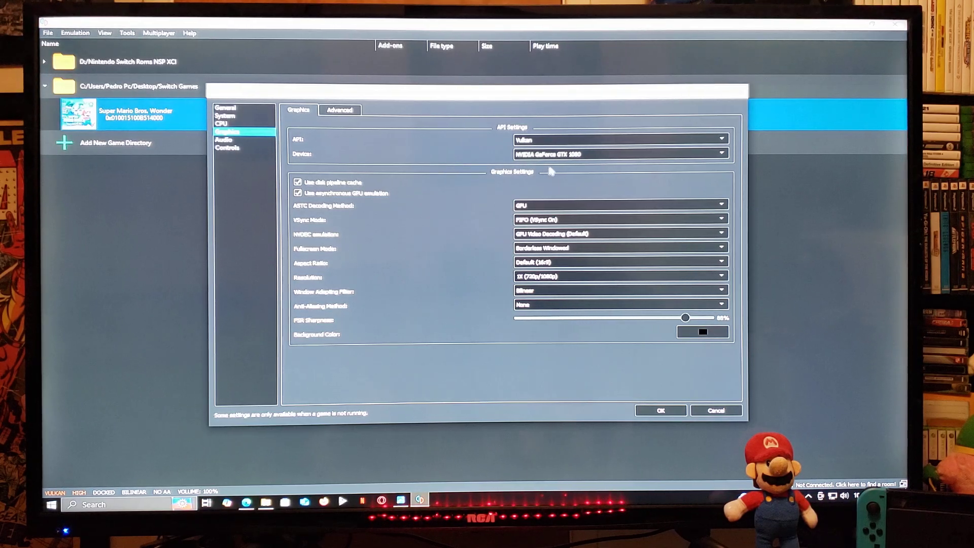
pyautogui.moveTo(556, 178)
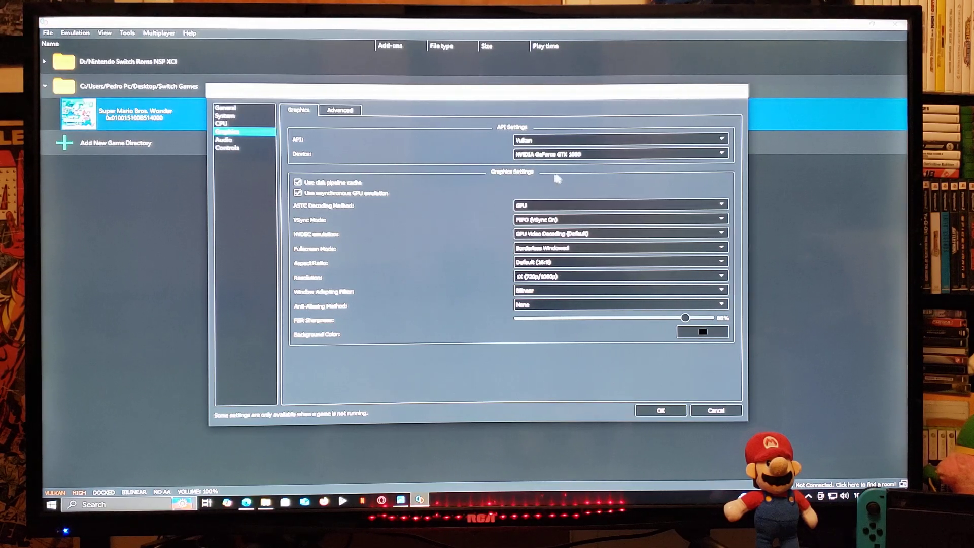
pyautogui.moveTo(462, 220)
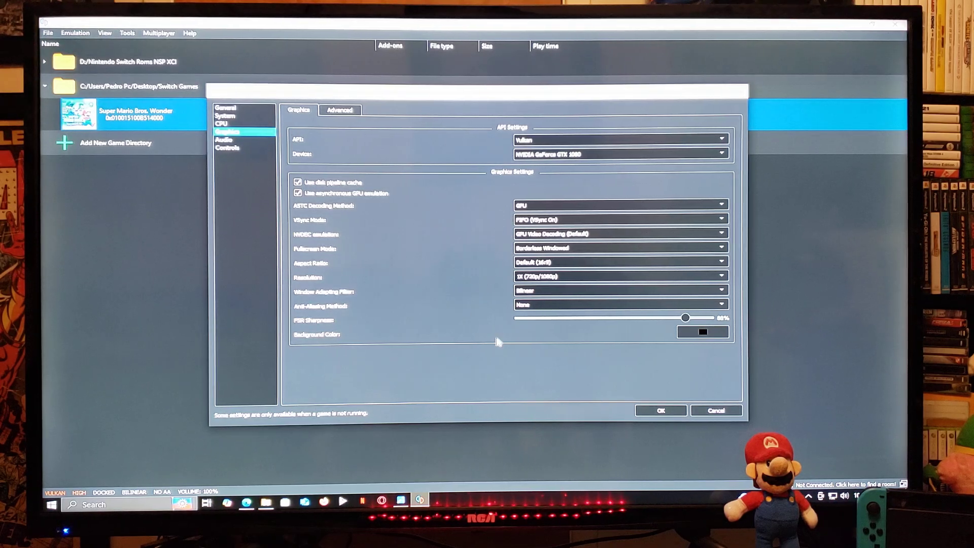
pyautogui.moveTo(494, 278)
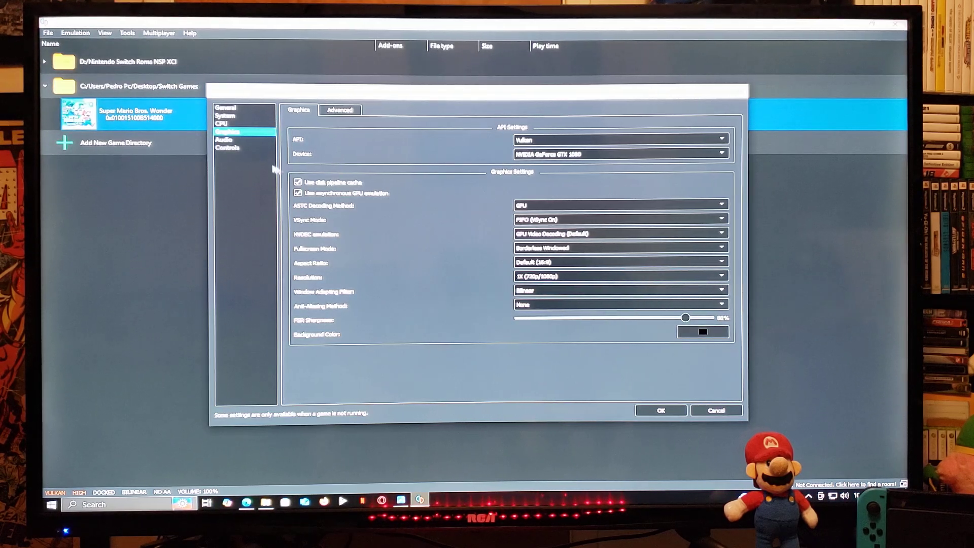
pyautogui.click(223, 139)
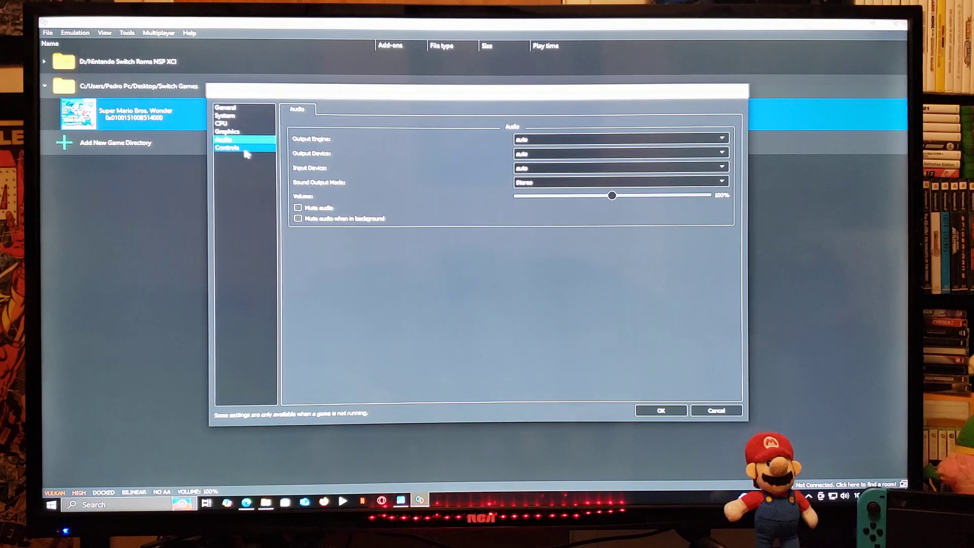
pyautogui.click(227, 149)
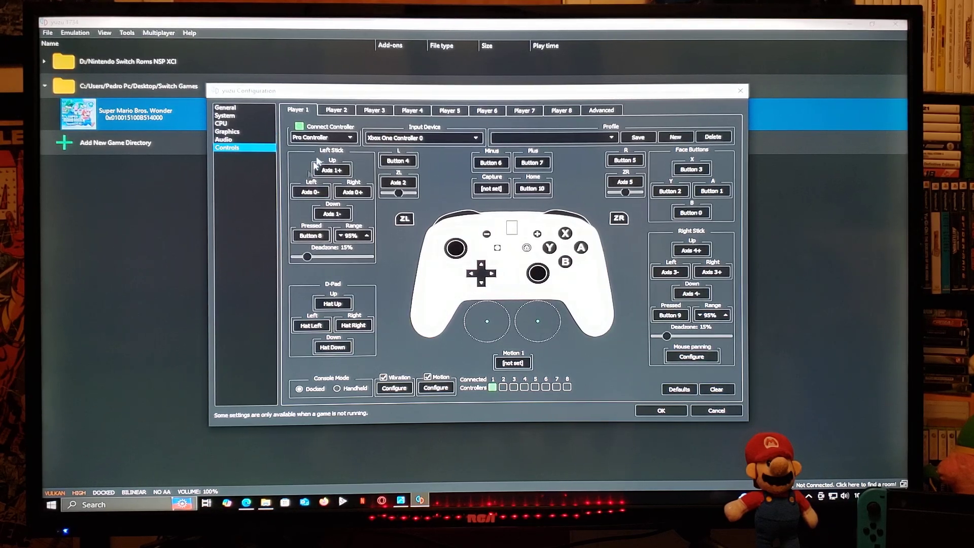
# - Check Player 1 uses an emulated Pro Controller driven by Xbox One Controller 0
pyautogui.click(322, 137)
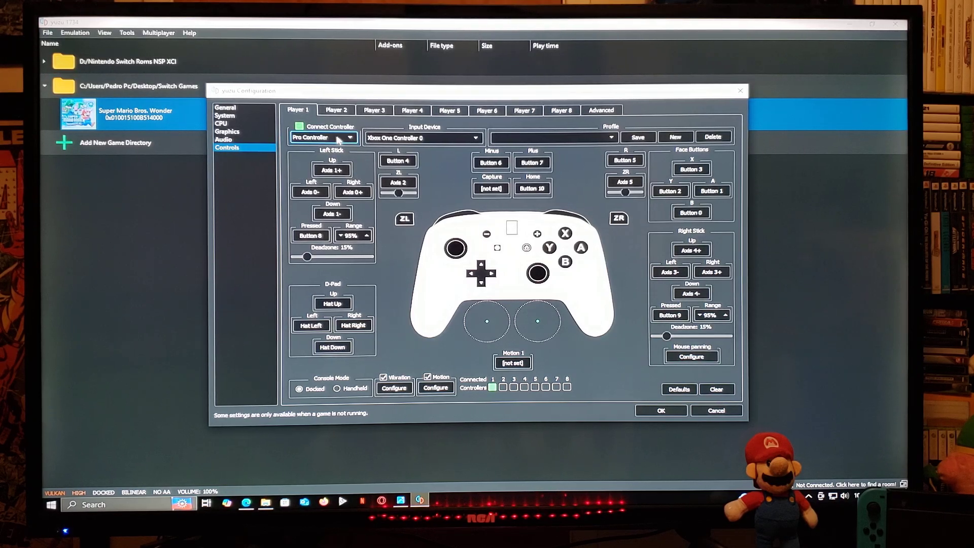
pyautogui.click(423, 137)
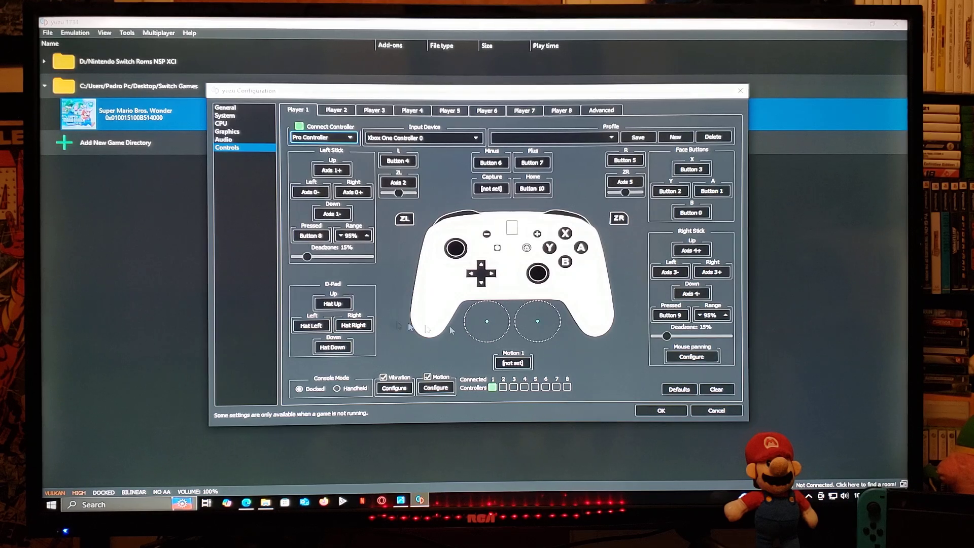
pyautogui.moveTo(439, 363)
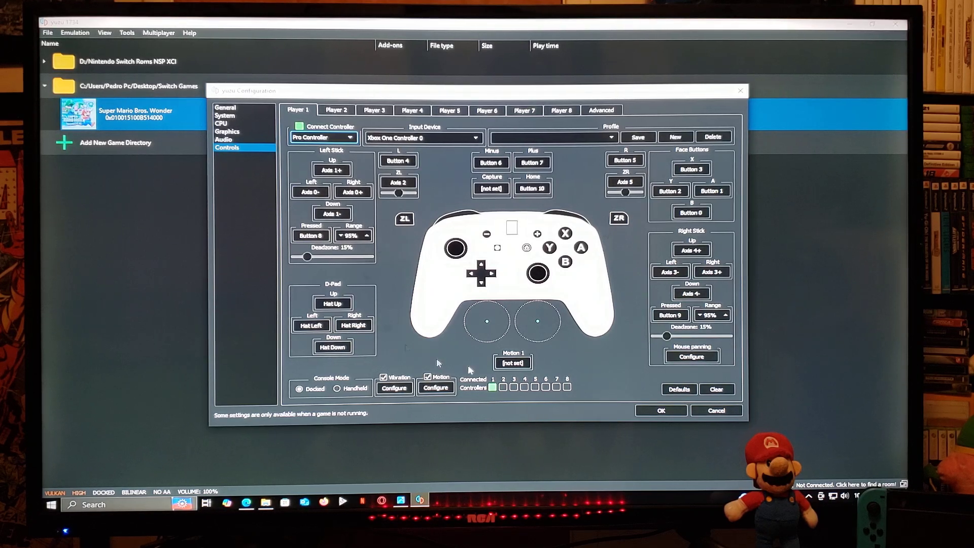
pyautogui.moveTo(621, 358)
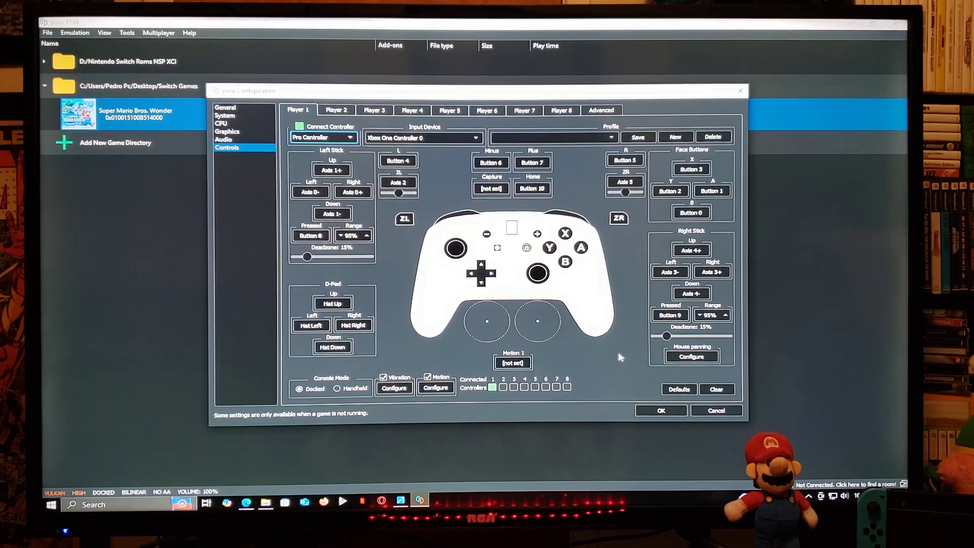
pyautogui.moveTo(619, 372)
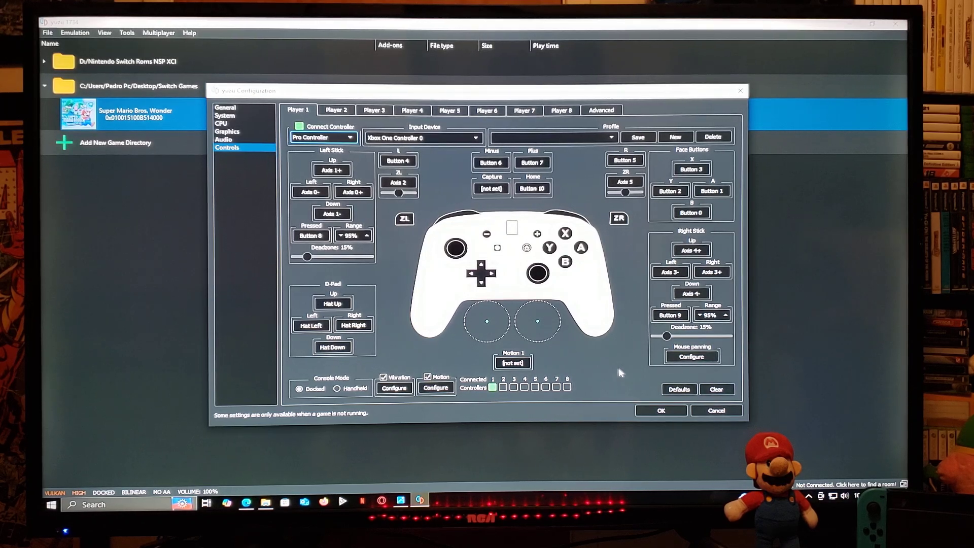
pyautogui.moveTo(627, 361)
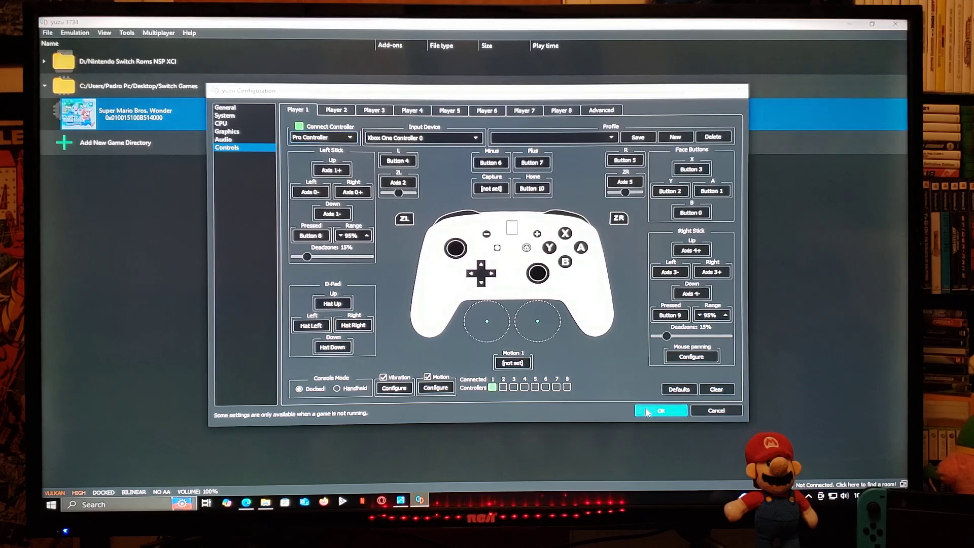
# - Confirm the settings with OK and launch Super Mario Bros. Wonder from the game list
pyautogui.click(661, 410)
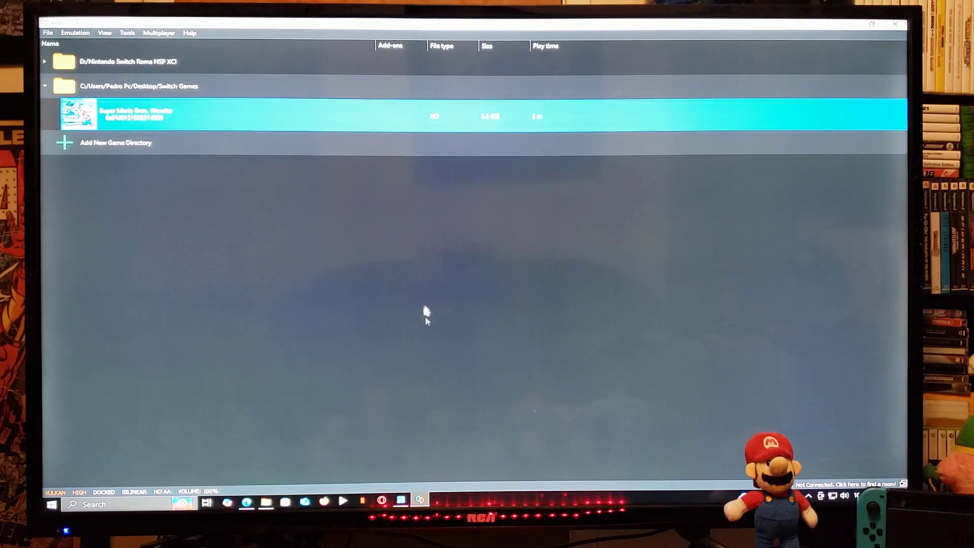
pyautogui.doubleClick(137, 114)
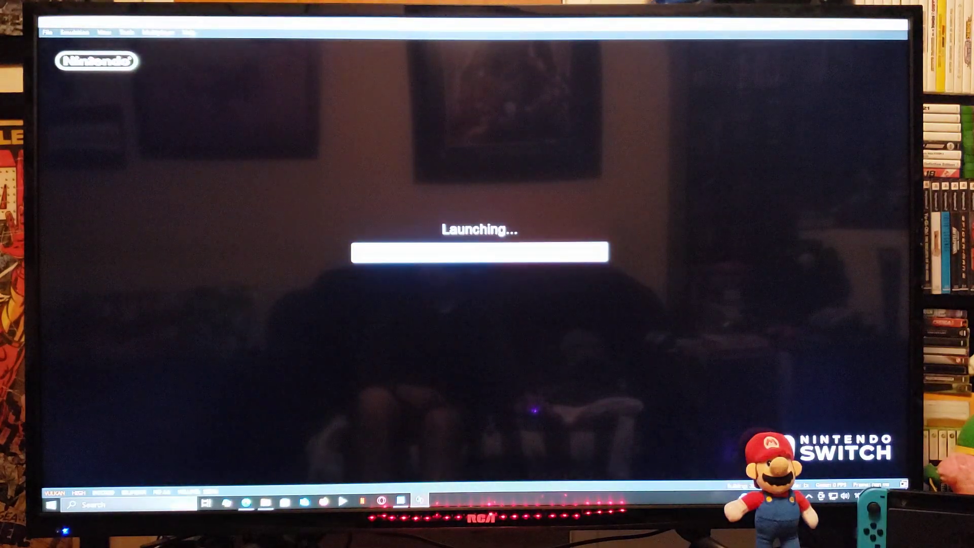